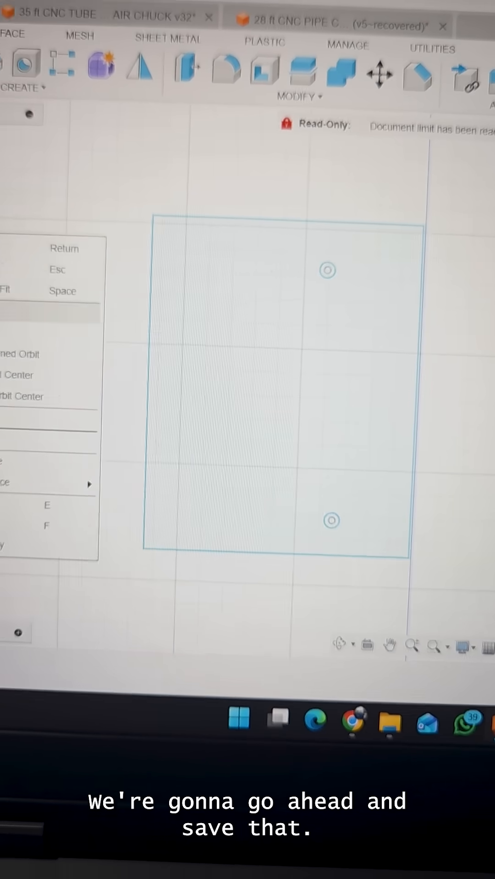
Export the SCREEN MOUNT PLATE sketch from Fusion as an inch DXF file
{"action": "right_click", "coordinate": [102, 282]}
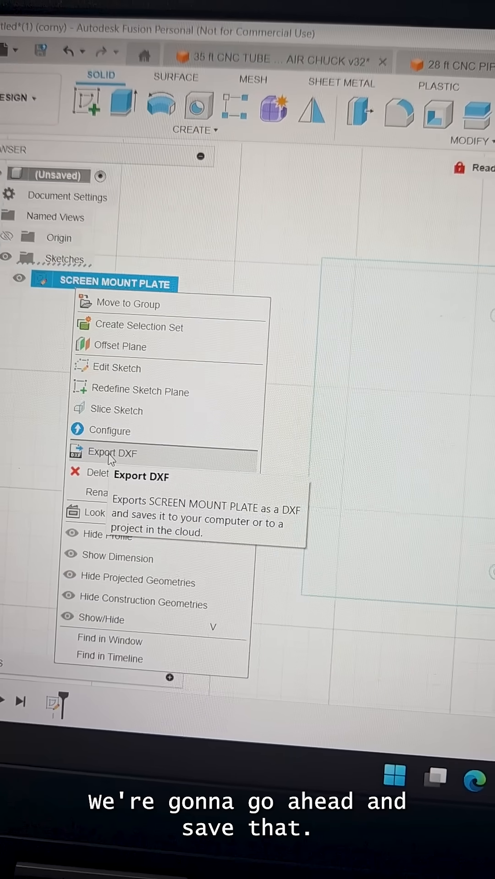
{"action": "left_click", "coordinate": [112, 452]}
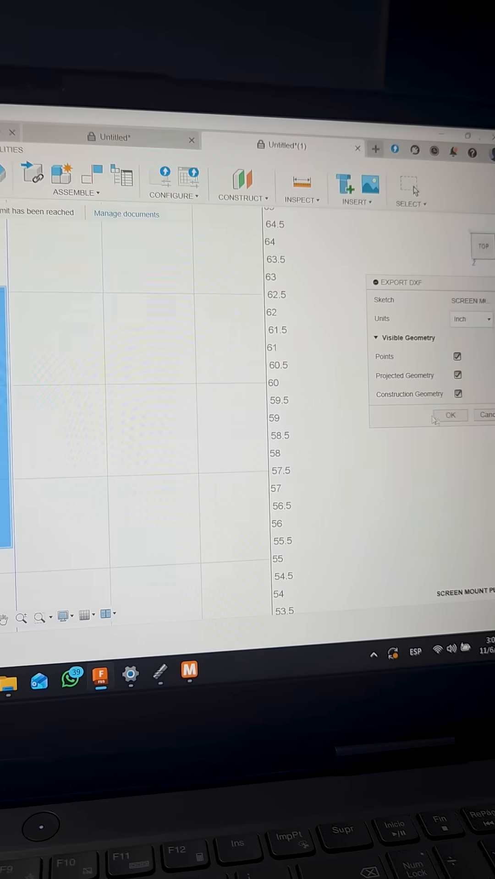
{"action": "left_click", "coordinate": [449, 415]}
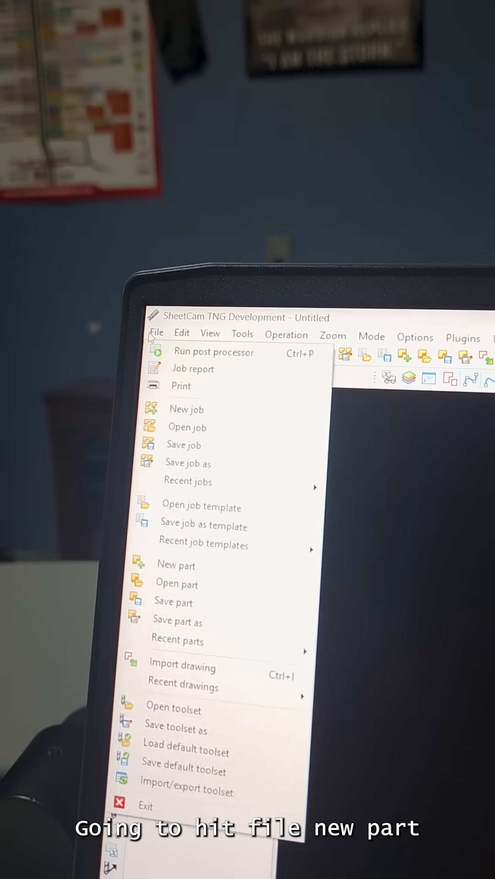
Create a new SheetCam part from the SCREEN MOUNT PLATE DXF, imported in inches
{"action": "left_click", "coordinate": [176, 565]}
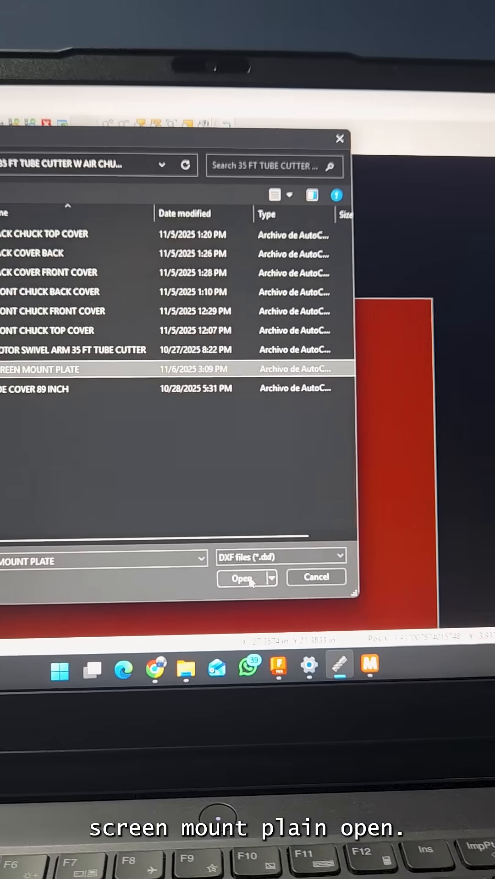
{"action": "left_click", "coordinate": [240, 577]}
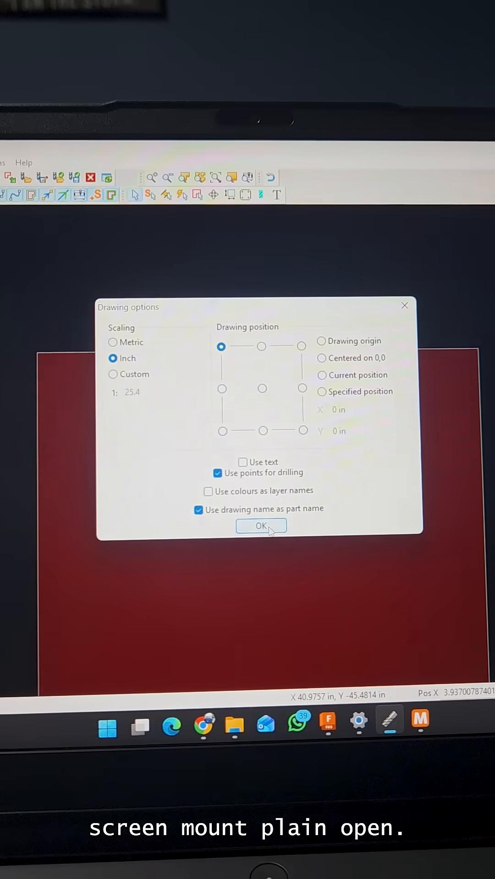
{"action": "left_click", "coordinate": [261, 526]}
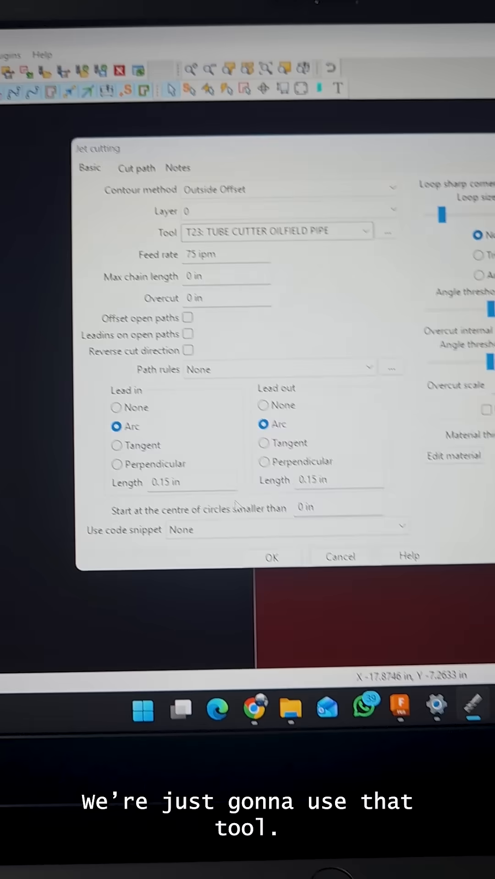
Accept the outside-offset jet cutting operation with tool T23, then post-process
{"action": "left_click", "coordinate": [271, 558]}
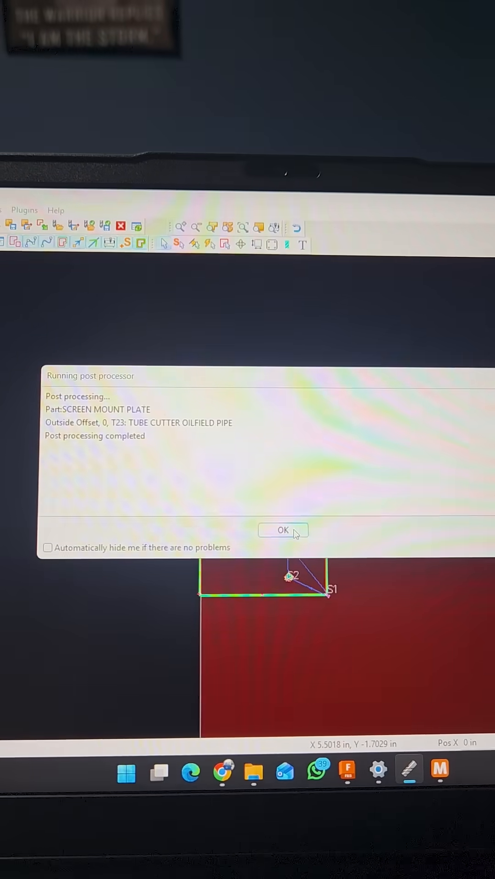
{"action": "left_click", "coordinate": [282, 530]}
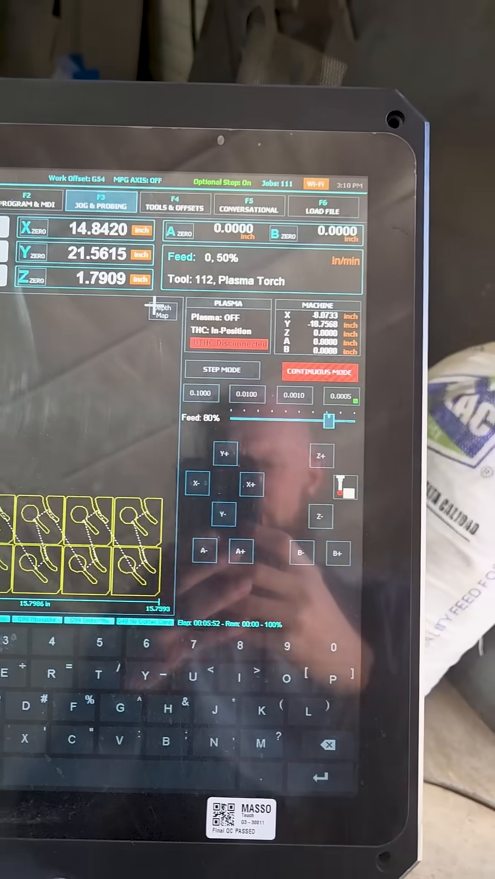
Load SCREEN MOUNT PLATE.tap in MASSO and raise the feed override to 68%
{"action": "left_click", "coordinate": [324, 207]}
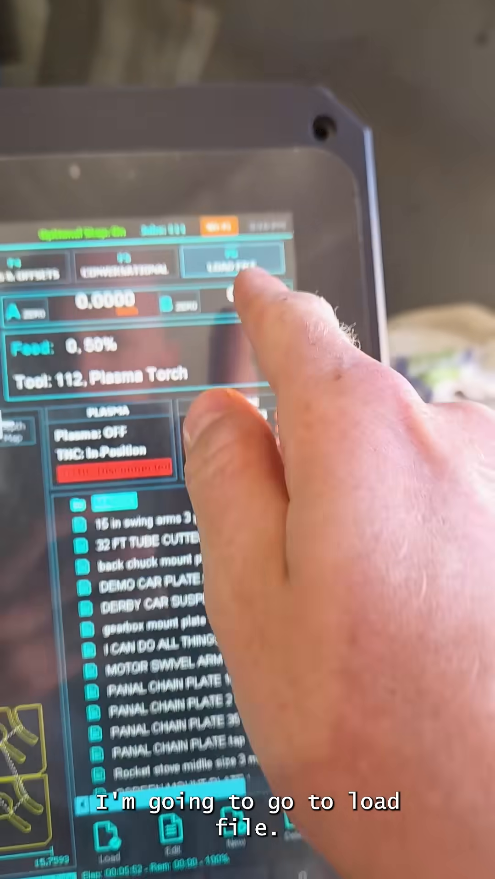
{"action": "left_click", "coordinate": [241, 266]}
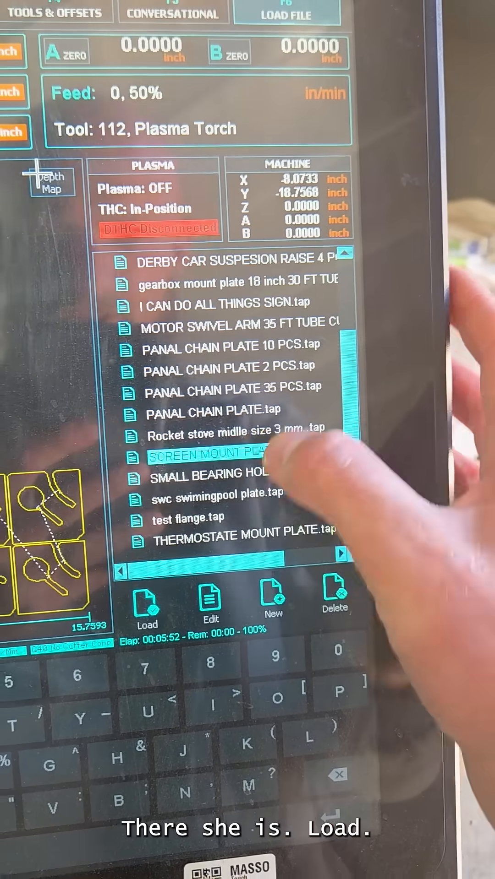
{"action": "left_click", "coordinate": [147, 603]}
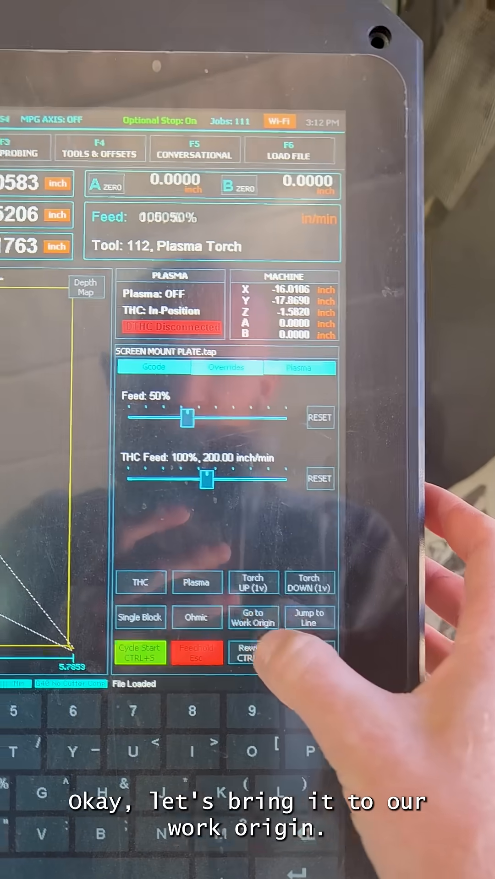
{"action": "left_click_drag", "start_coordinate": [187, 419], "coordinate": [322, 409]}
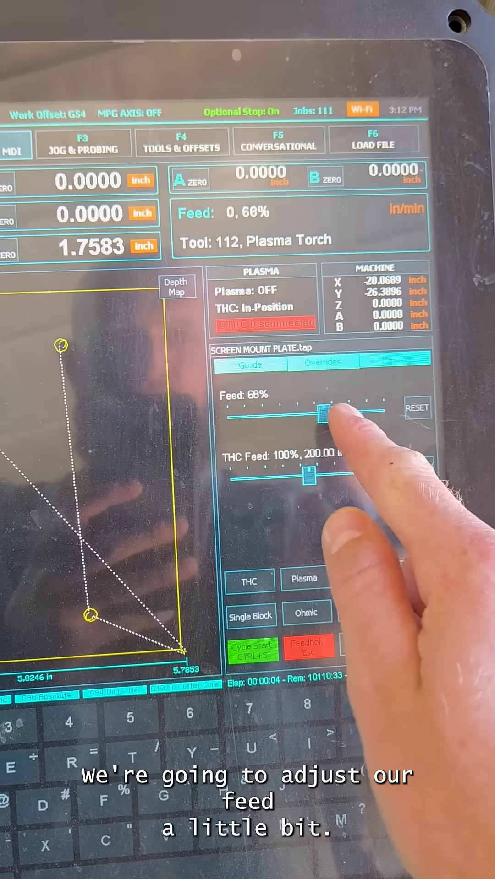